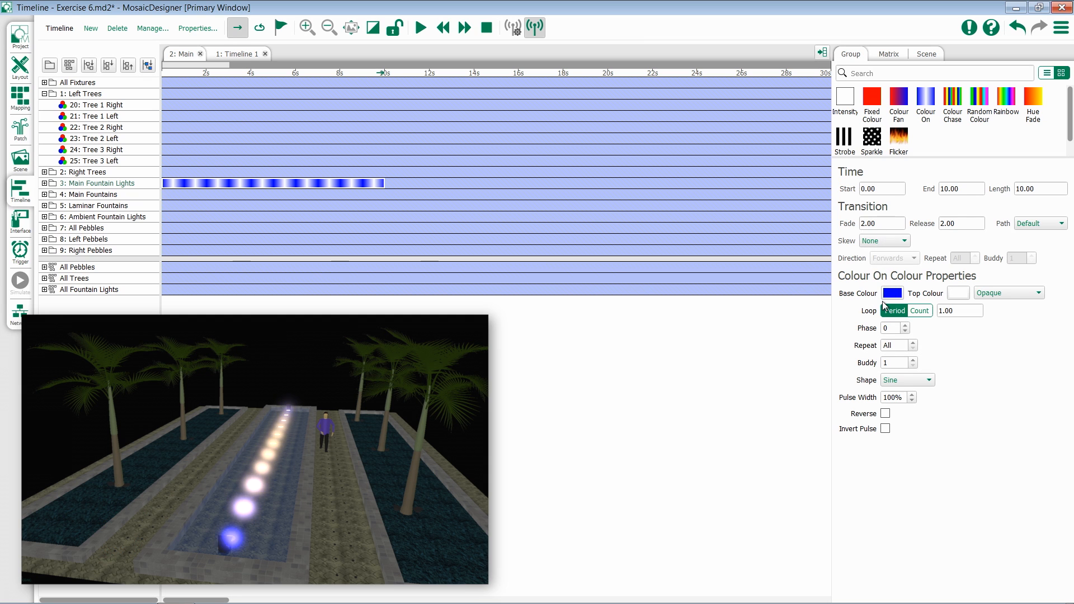
# - Pick magenta from the swatches as the base colour and cyan as the top colour
pyautogui.click(891, 292)
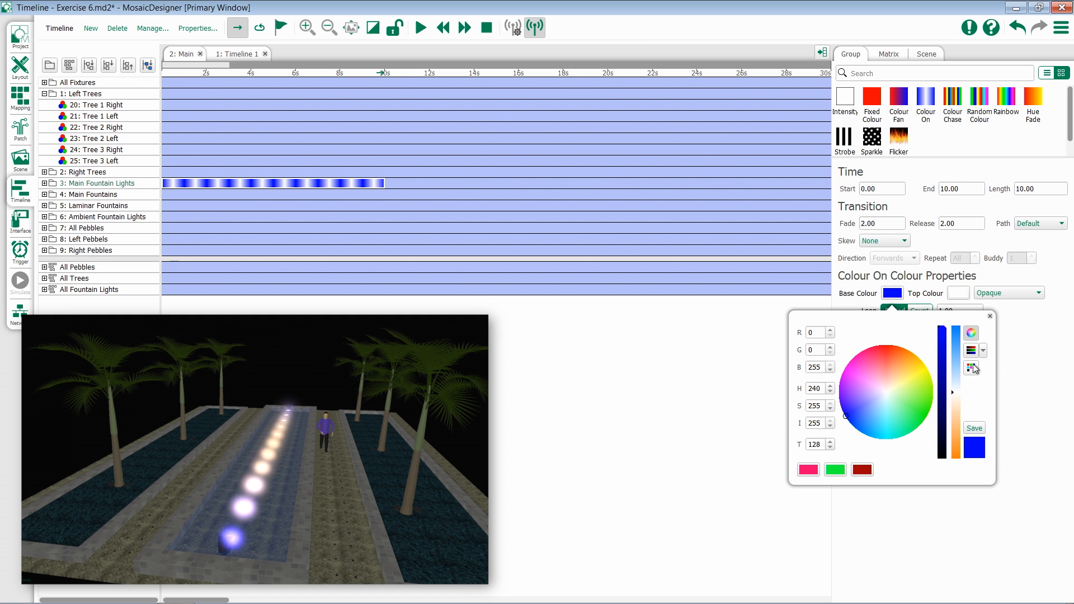
pyautogui.click(970, 368)
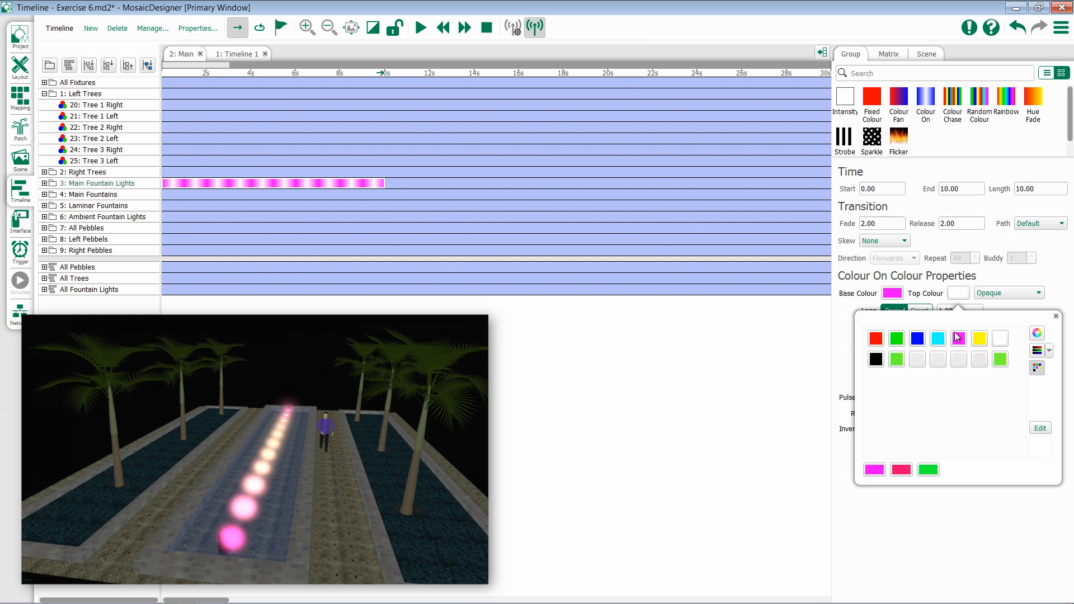
pyautogui.click(937, 337)
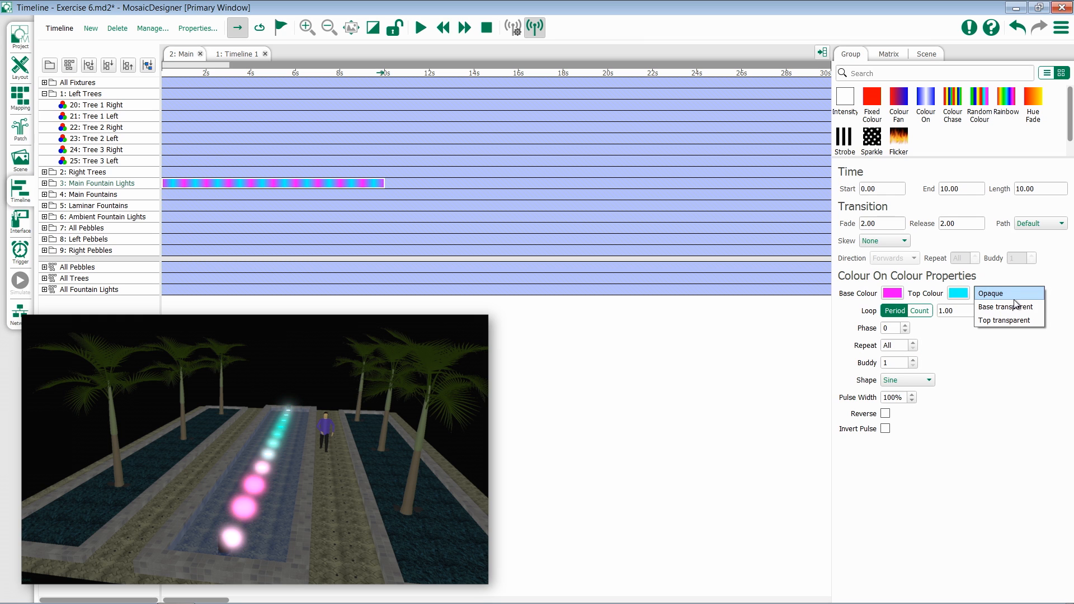
pyautogui.moveTo(1007, 319)
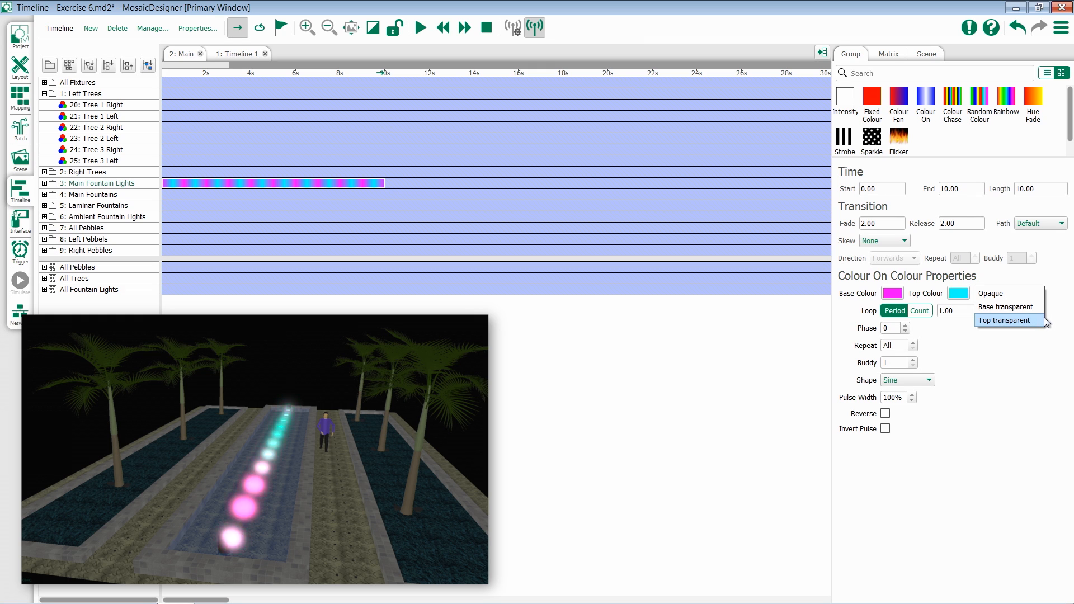
pyautogui.moveTo(1004, 307)
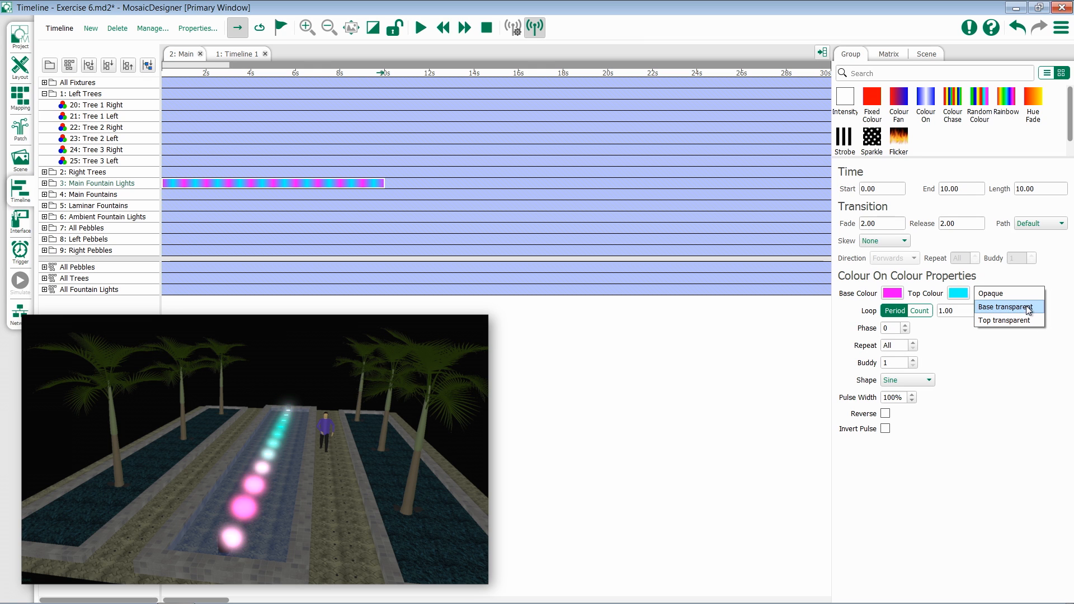
pyautogui.click(1004, 307)
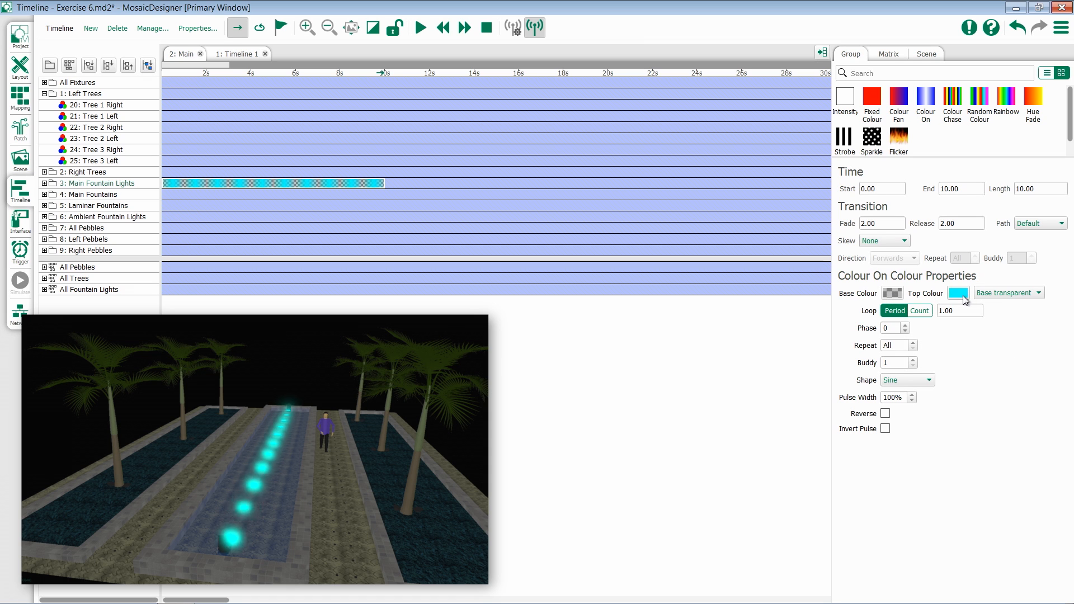
pyautogui.click(1039, 292)
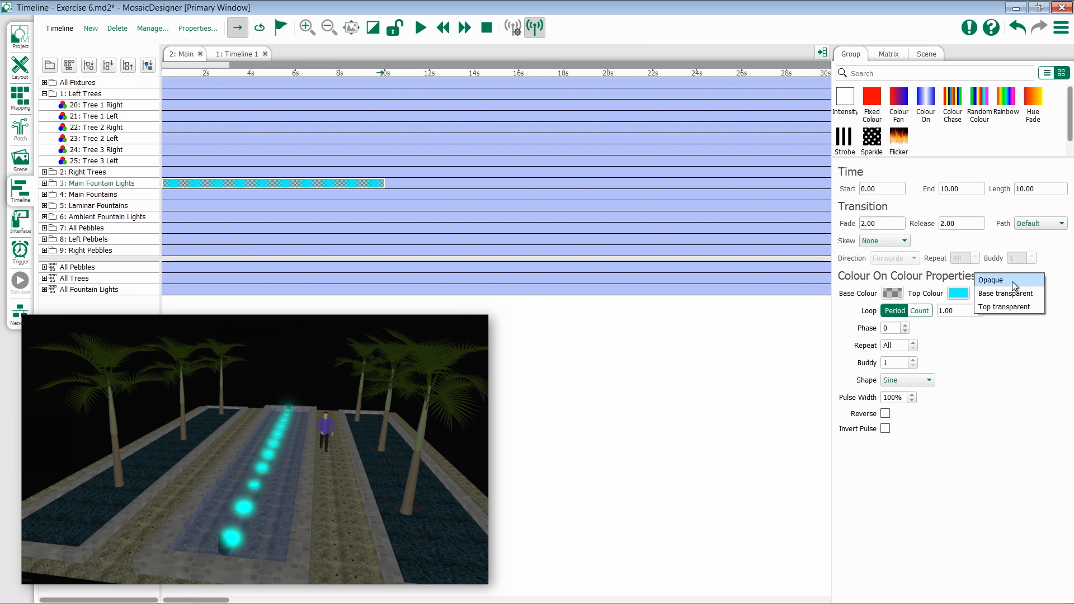
pyautogui.click(991, 279)
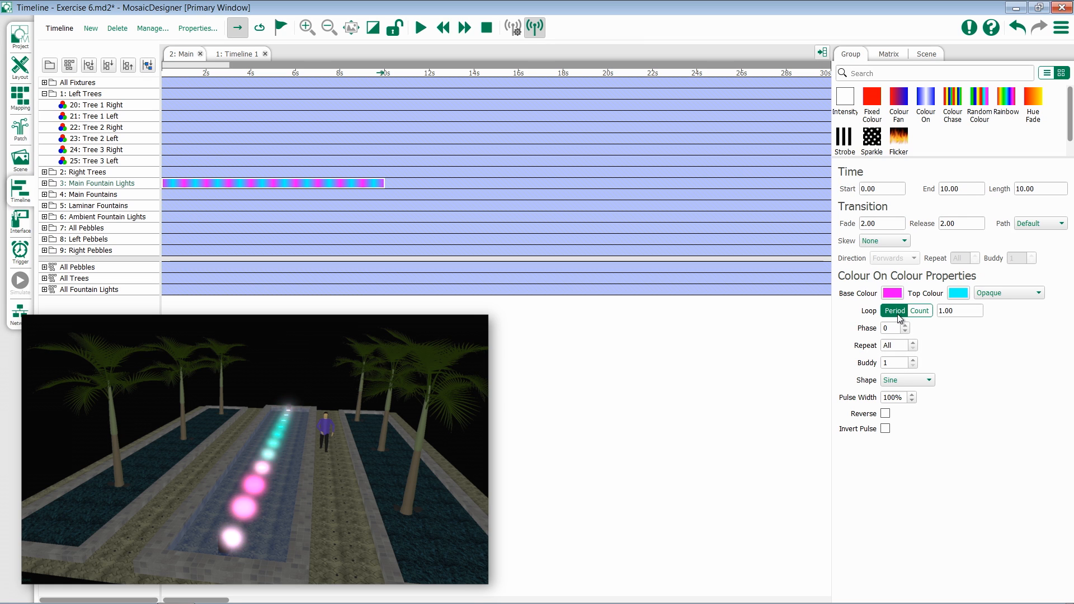
pyautogui.moveTo(916, 334)
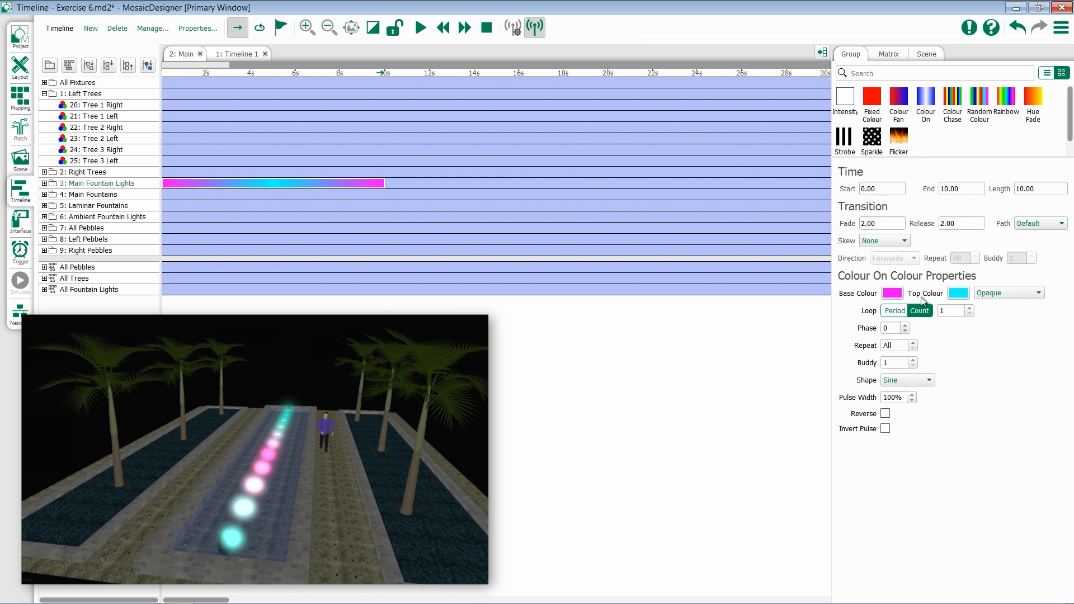
# - Raise the loop count to 4 using the spinner arrows
pyautogui.click(969, 307)
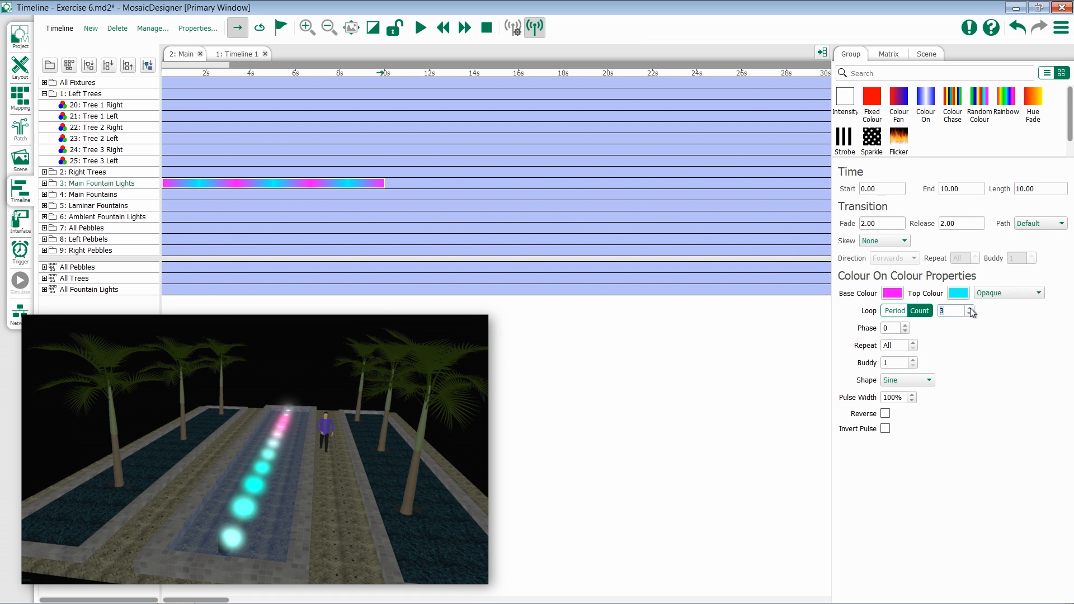
pyautogui.click(969, 307)
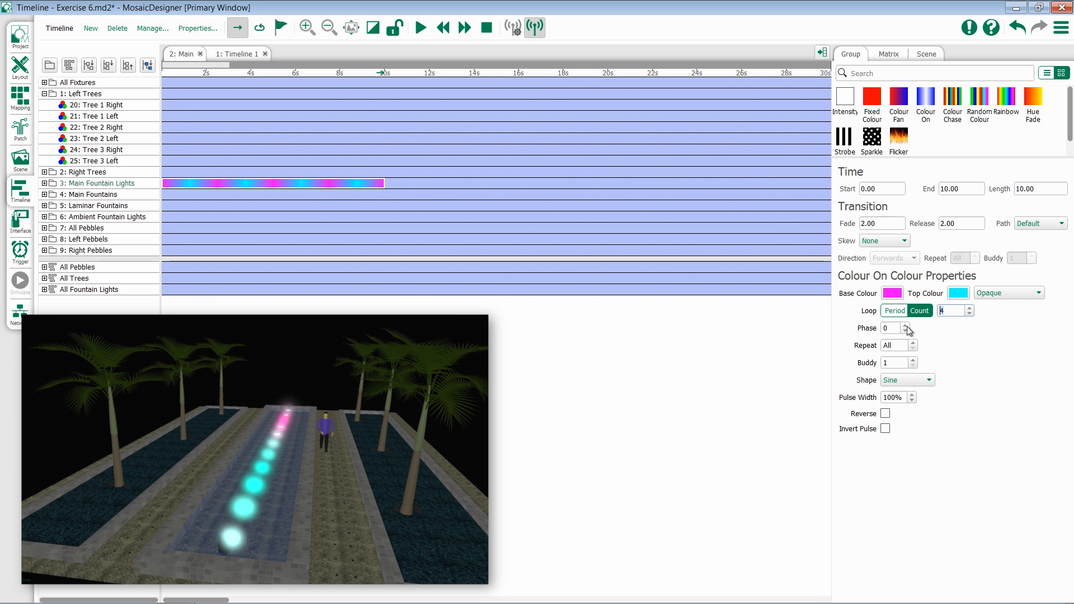
# - Raise the phase offset to 18 with the spinner
pyautogui.click(907, 325)
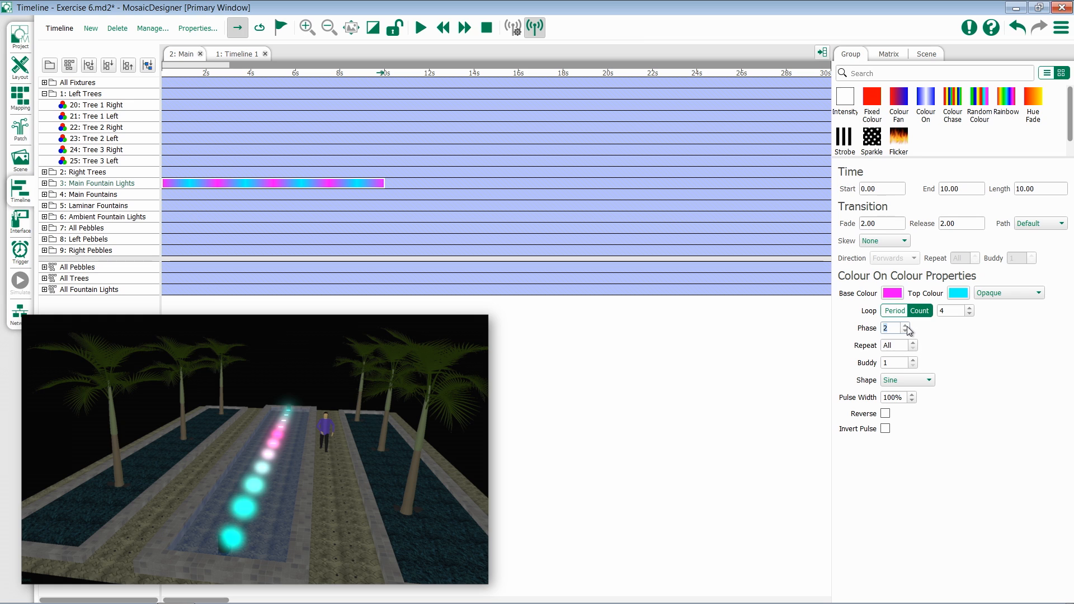
pyautogui.click(906, 324)
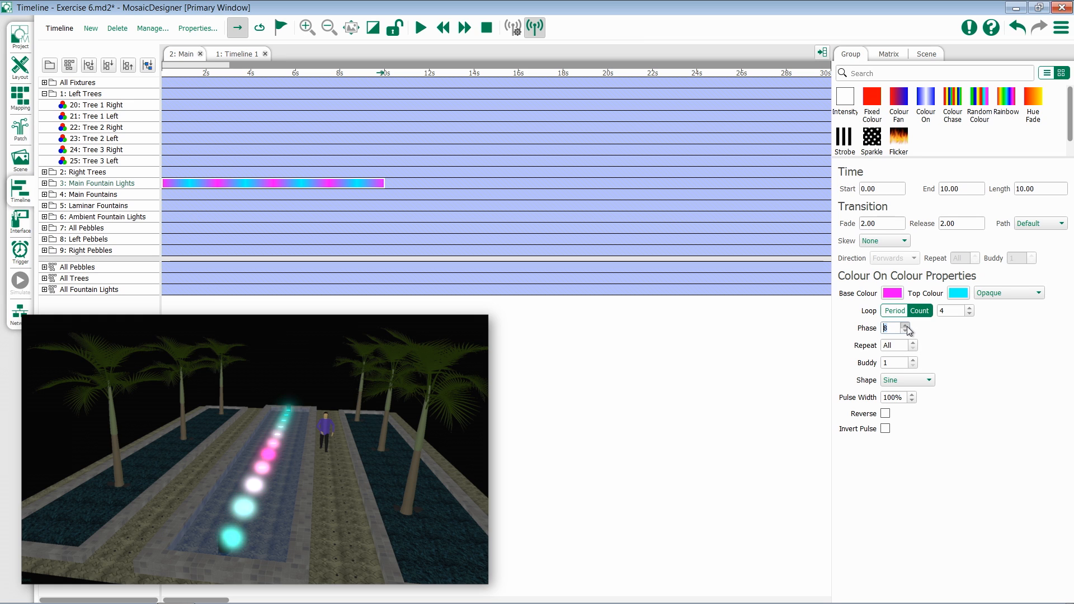
pyautogui.click(907, 324)
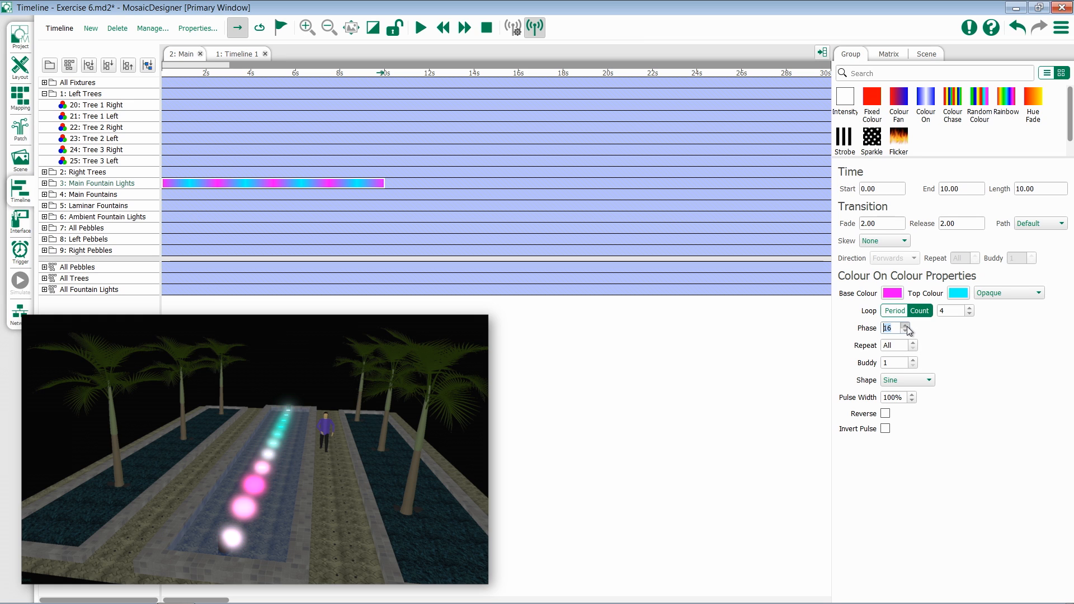
pyautogui.click(905, 324)
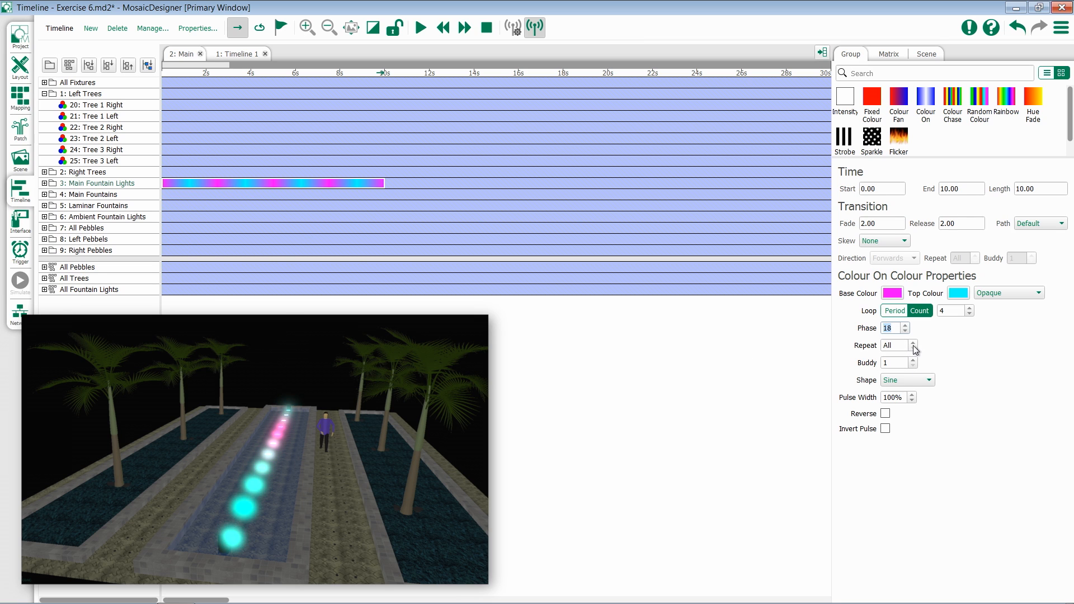
# - Nudge Buddy up and back down so it stays at 1
pyautogui.click(913, 348)
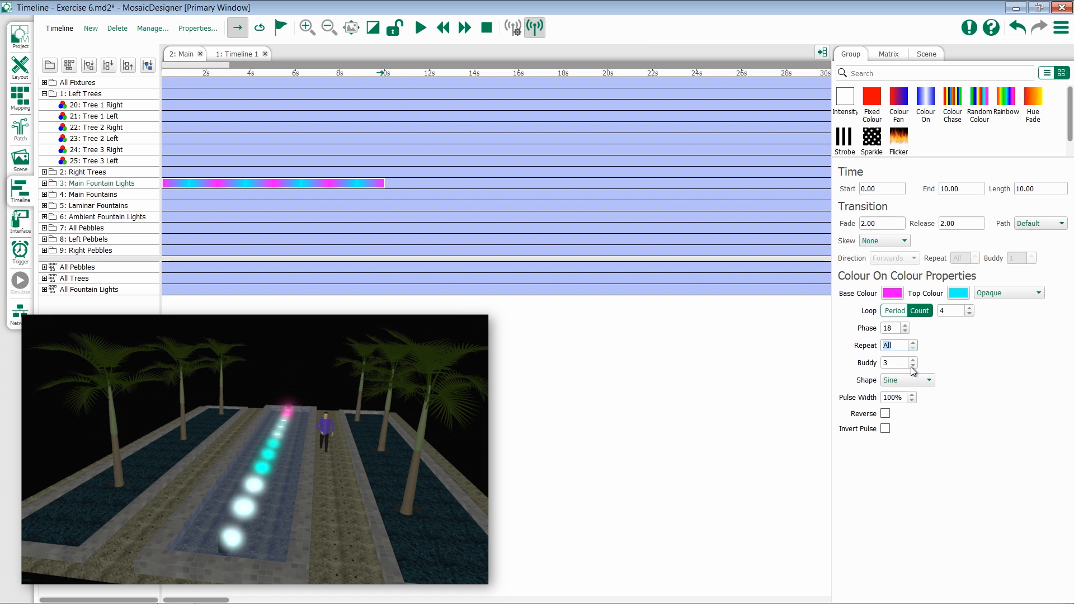
pyautogui.click(912, 365)
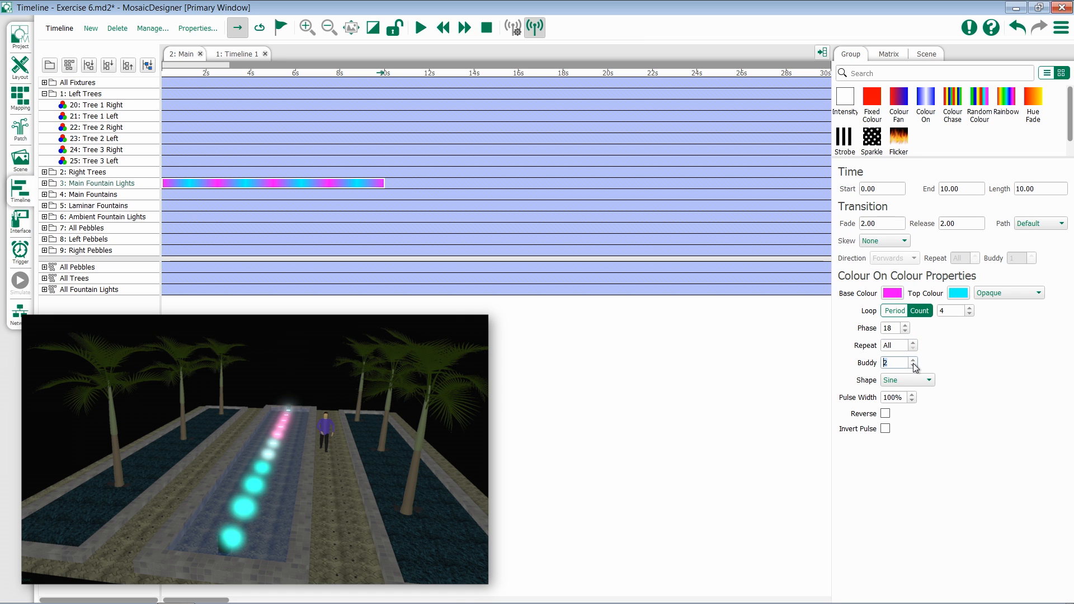
pyautogui.click(926, 380)
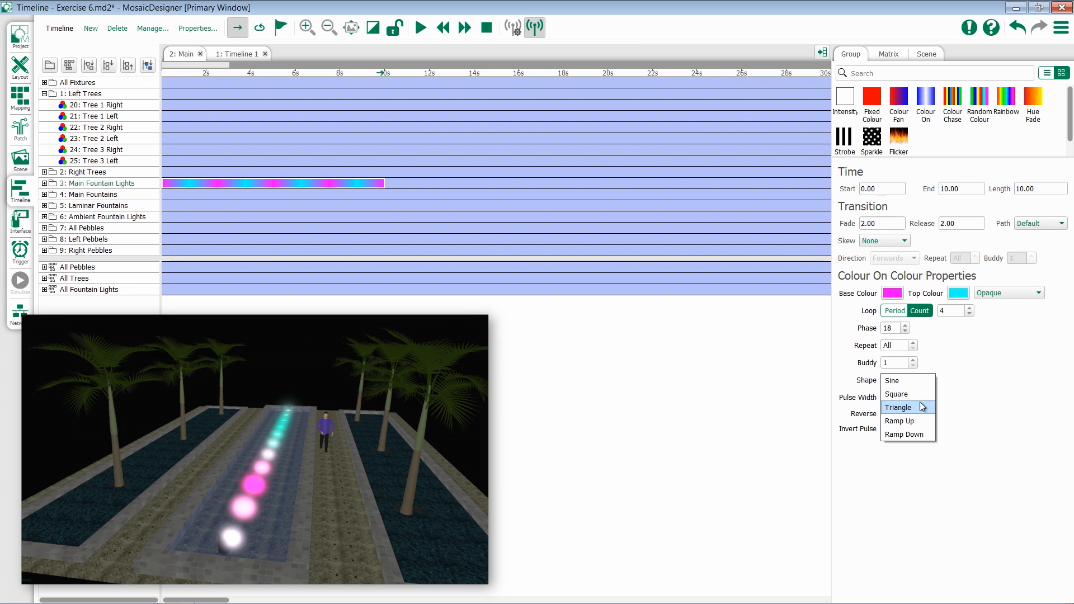
pyautogui.moveTo(905, 434)
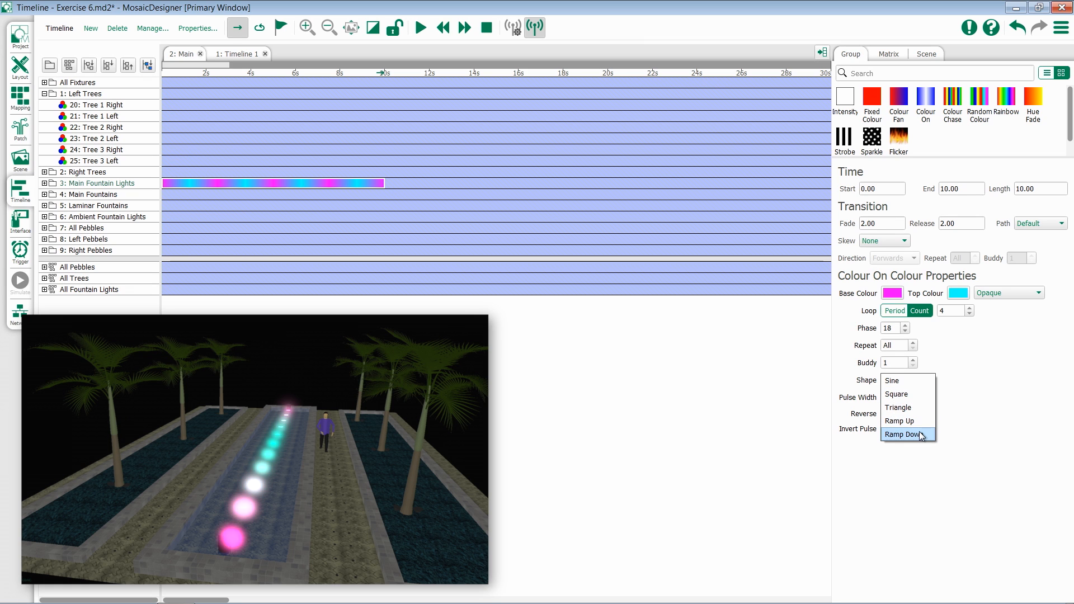
pyautogui.moveTo(906, 381)
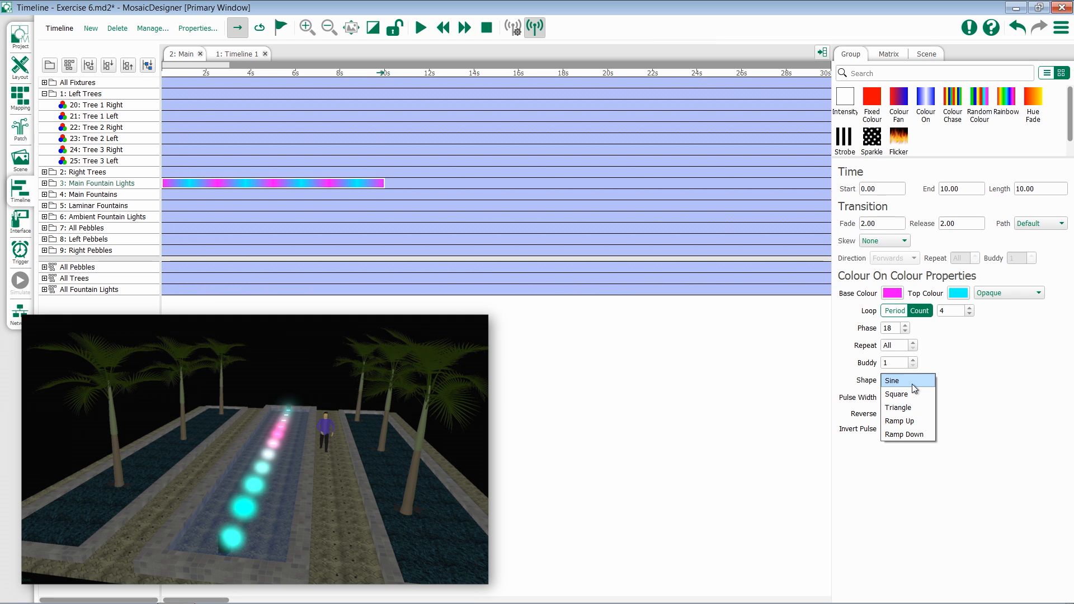
pyautogui.moveTo(907, 394)
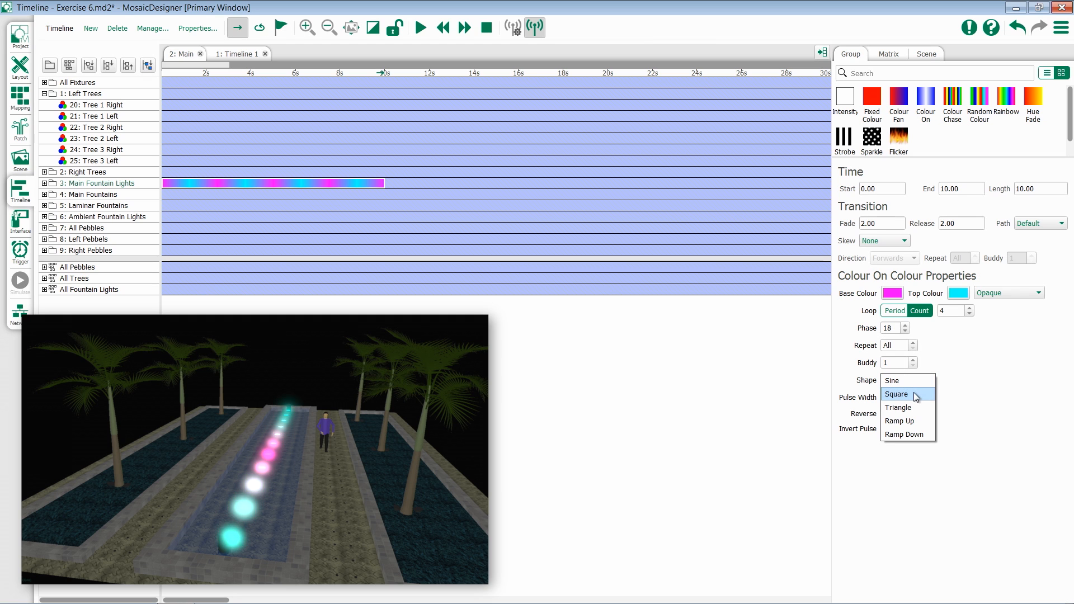
# - Choose Square from the Shape dropdown
pyautogui.click(896, 394)
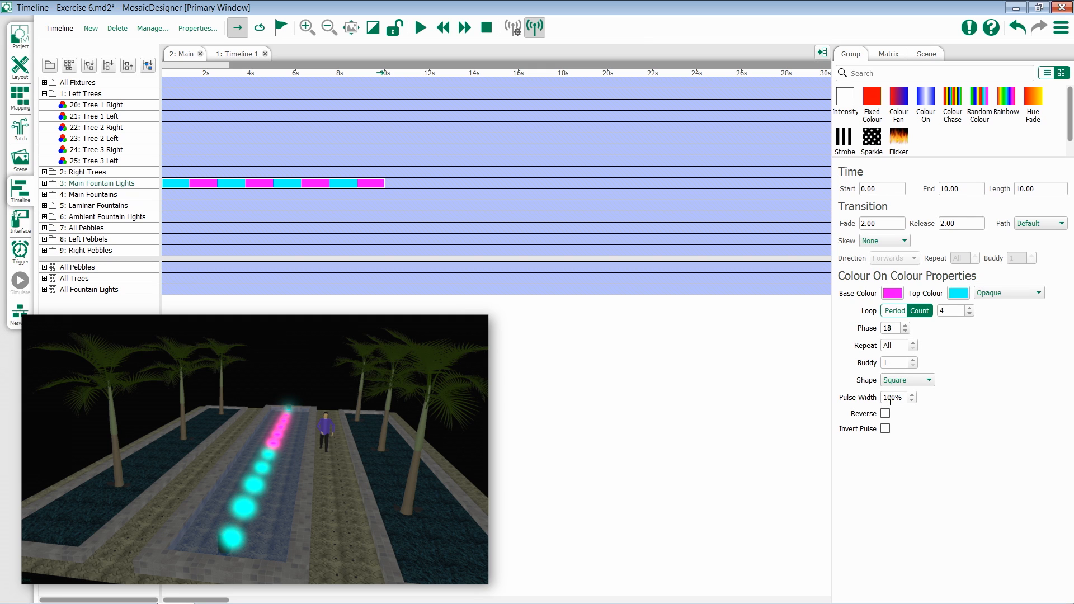
pyautogui.click(912, 400)
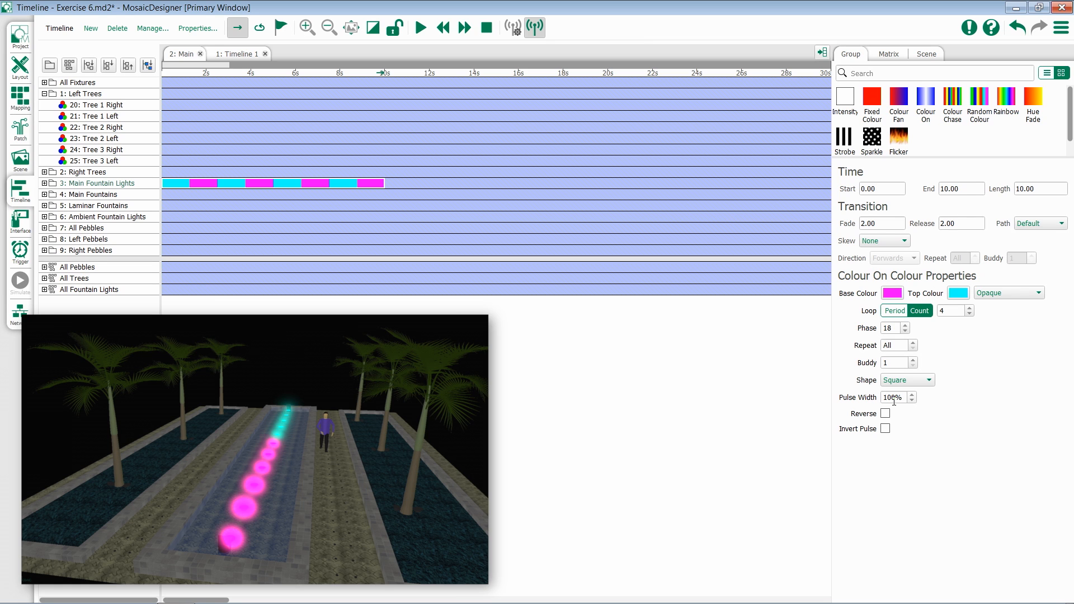
pyautogui.click(893, 397)
pyautogui.write('50')
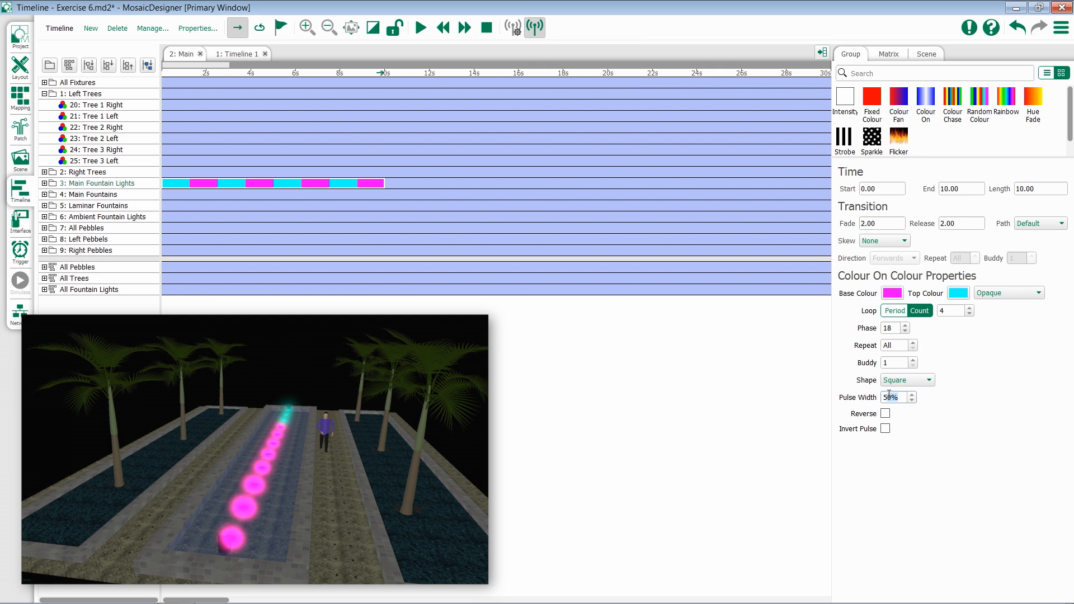
pyautogui.write('200%')
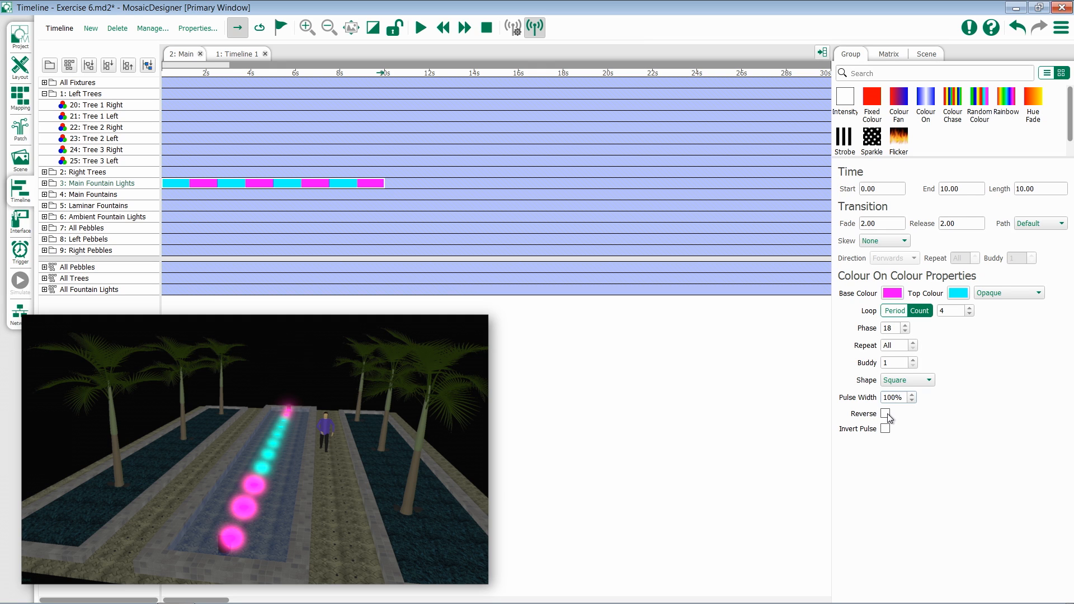
# - Enable both the Reverse and Invert Pulse checkboxes
pyautogui.click(885, 414)
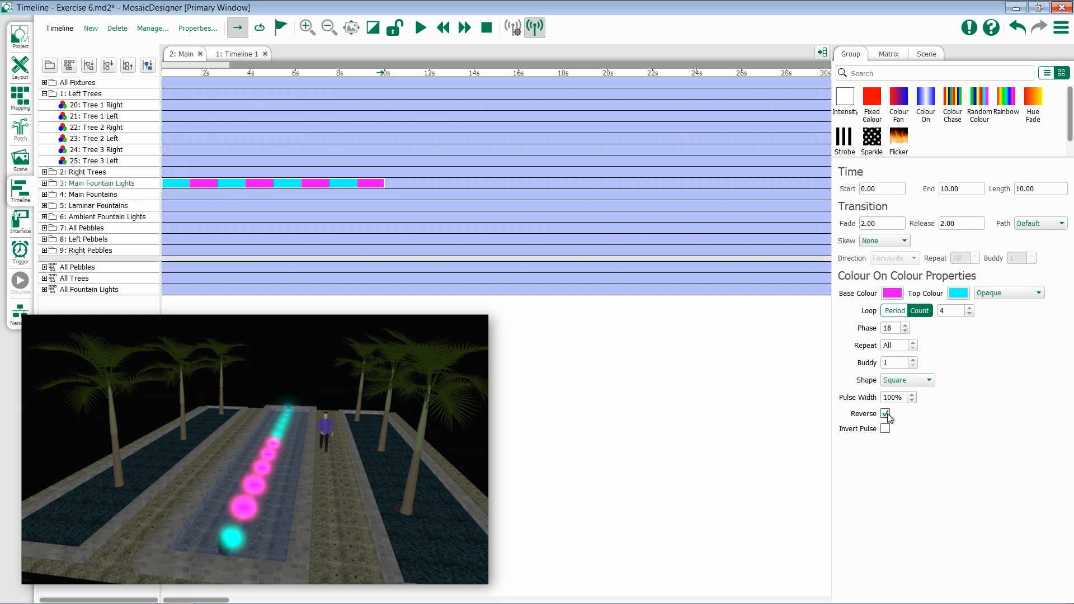
pyautogui.click(884, 413)
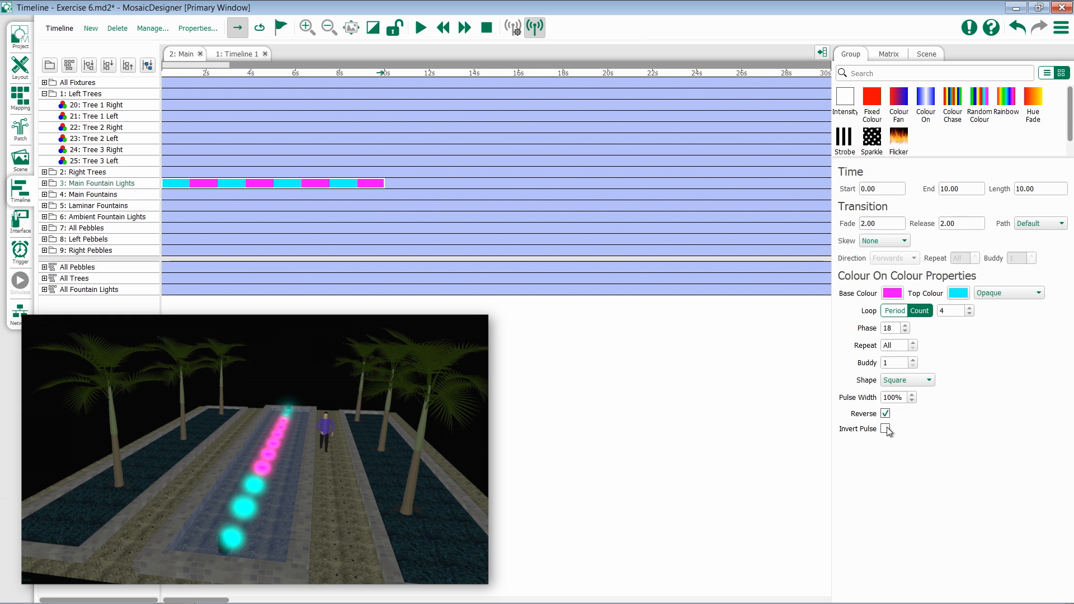
pyautogui.click(884, 429)
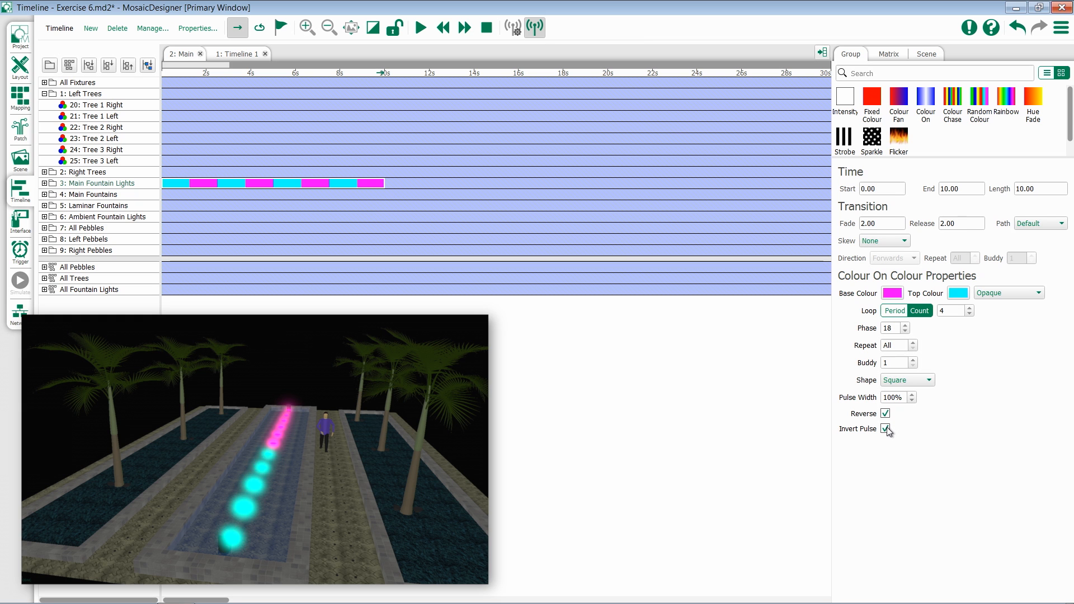